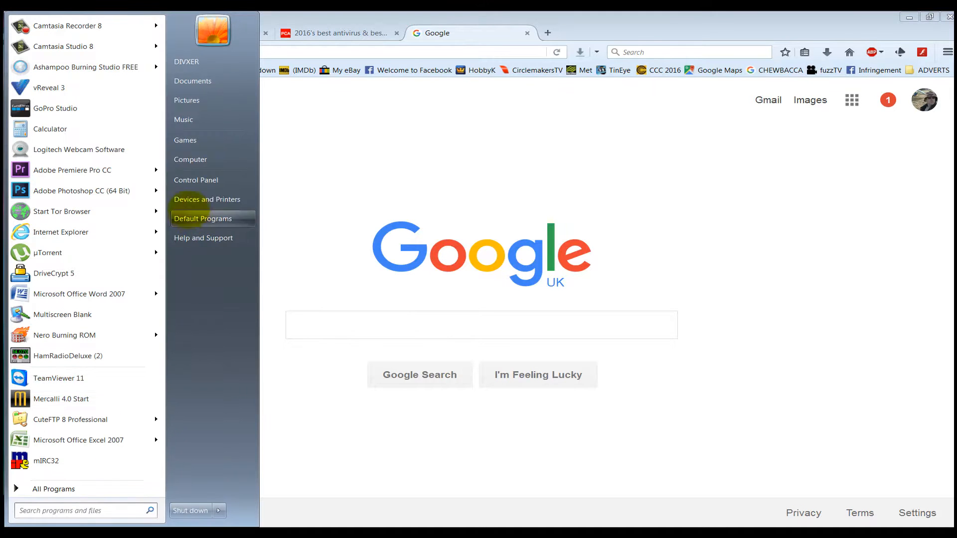
Open Control Panel from the Start menu, showing all items as small icons
{"action": "left_click", "coordinate": [195, 180]}
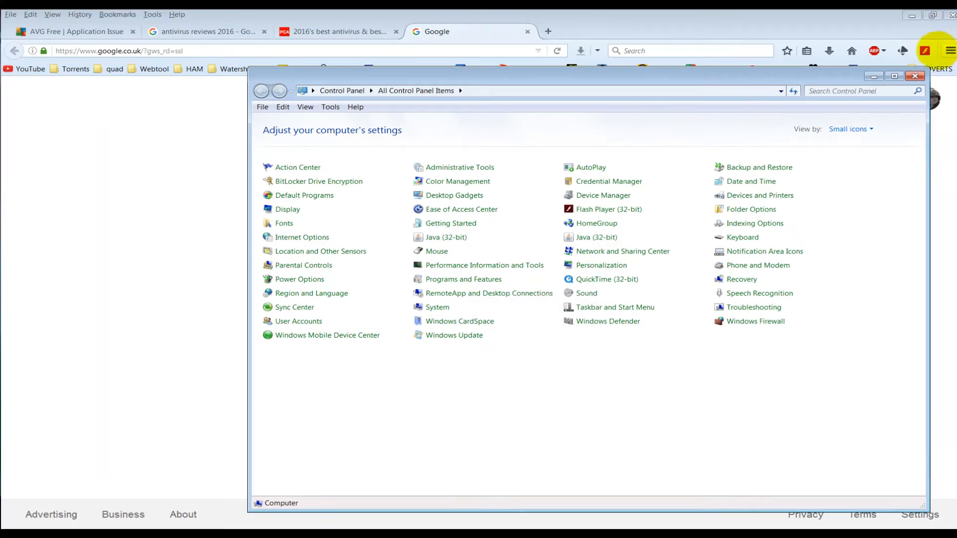
Search SSD (C:) for 'avg' in Explorer and review the 446 matching items
{"action": "left_click", "coordinate": [916, 76]}
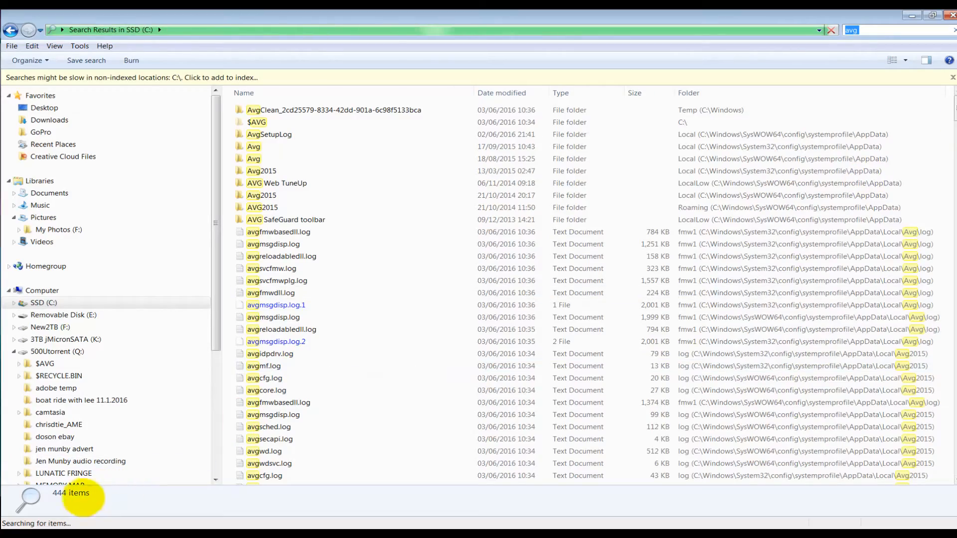
{"action": "scroll", "scroll_direction": "down", "scroll_amount": 3}
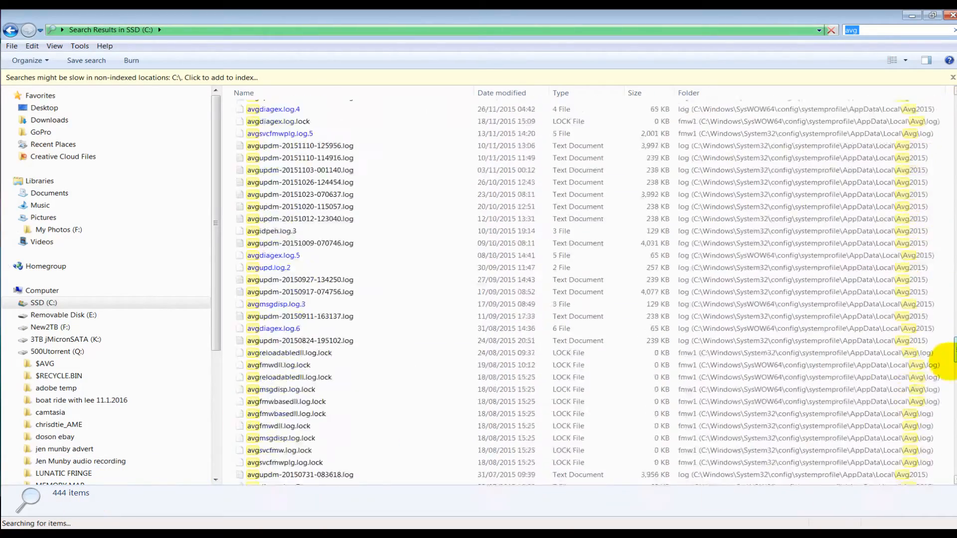
{"action": "scroll", "scroll_direction": "up", "scroll_amount": 3}
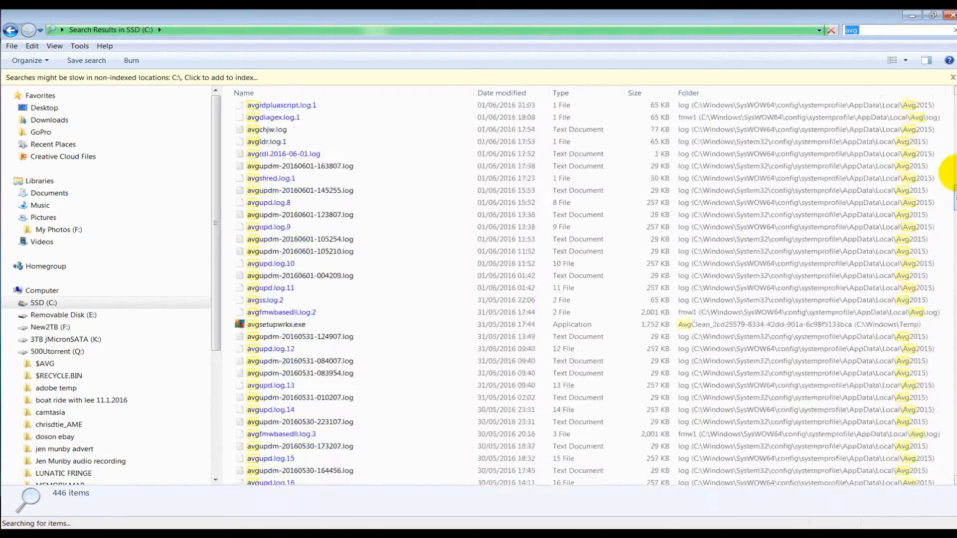
{"action": "left_click", "coordinate": [502, 93]}
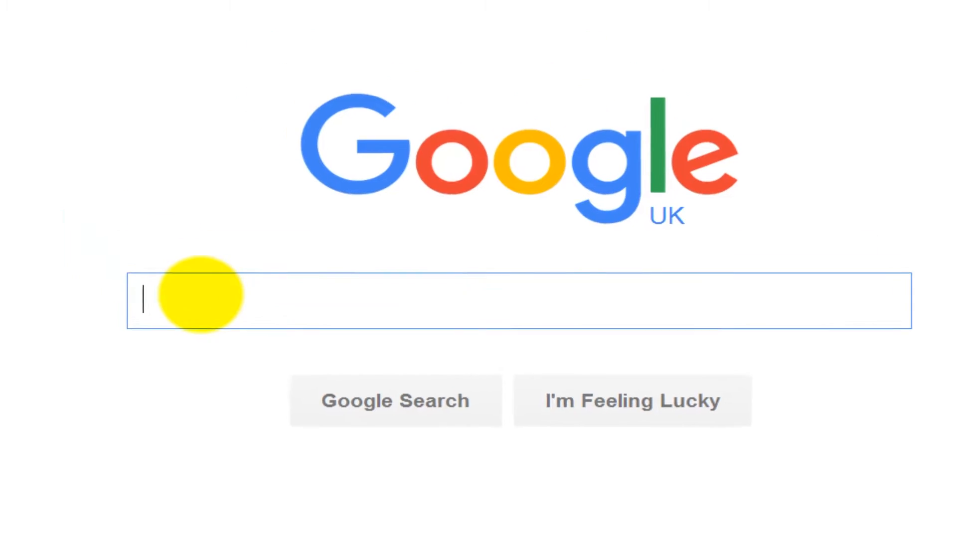
Search Google for 'avg removal tool' and scroll through the roughly 506,000 results
{"action": "type", "text": "avg"}
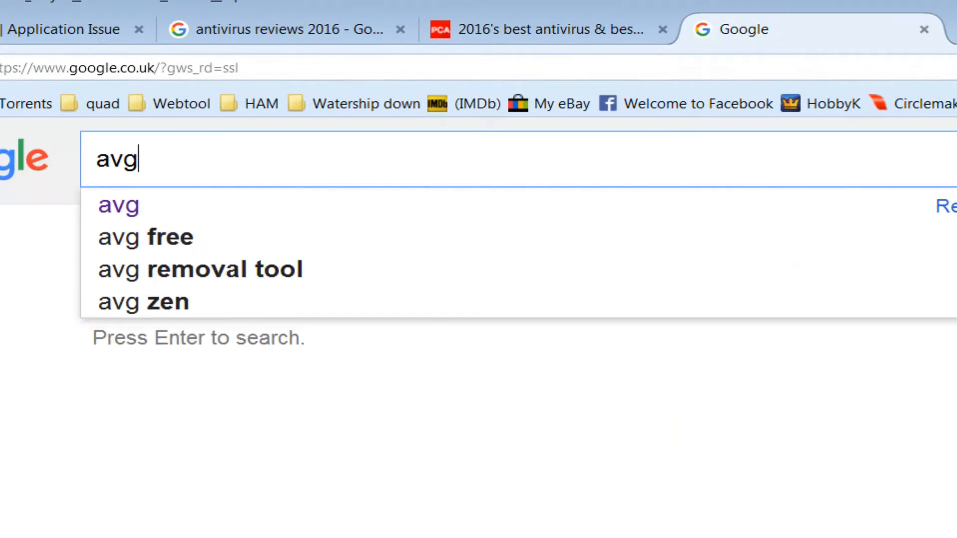
{"action": "left_click", "coordinate": [224, 269]}
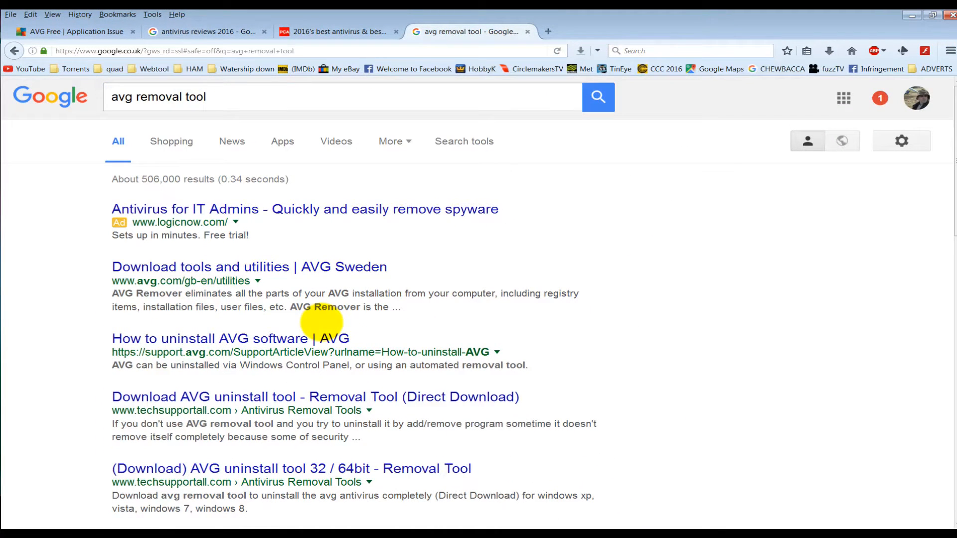
{"action": "mouse_move", "coordinate": [402, 287]}
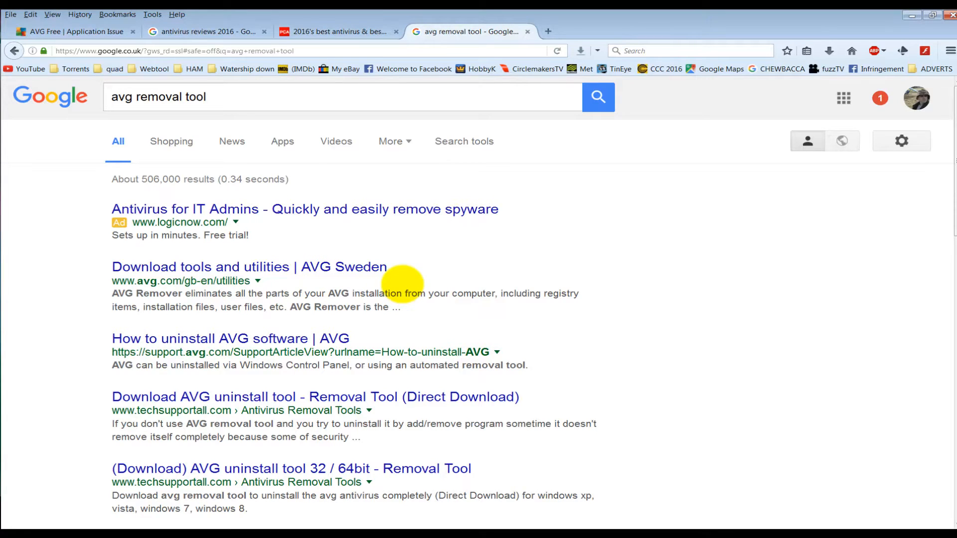
{"action": "mouse_move", "coordinate": [122, 424]}
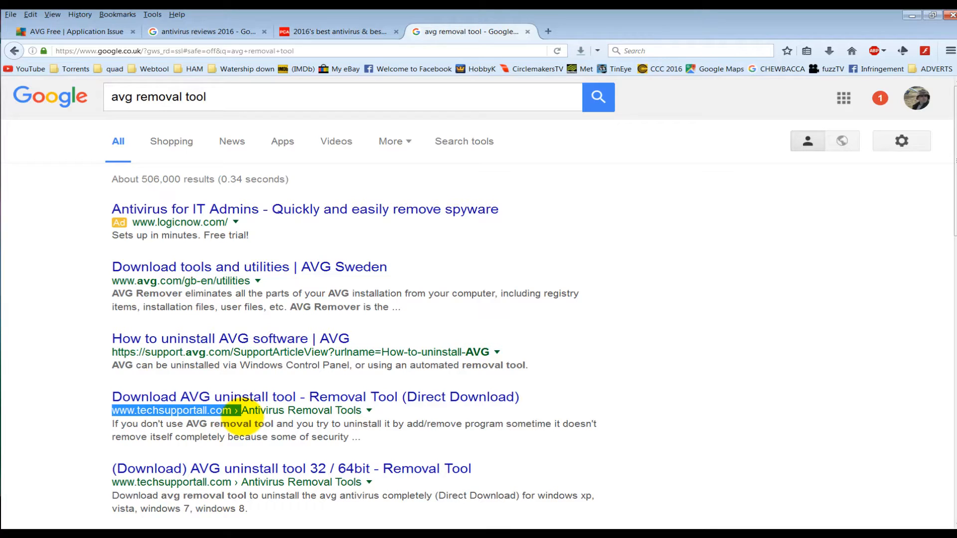
{"action": "scroll", "scroll_direction": "down", "scroll_amount": 3}
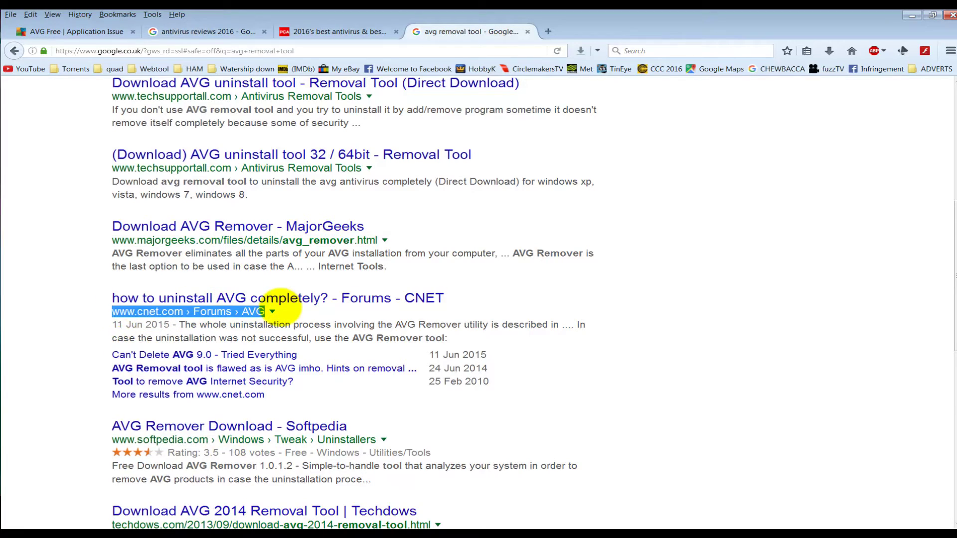
{"action": "scroll", "scroll_direction": "up", "scroll_amount": 3}
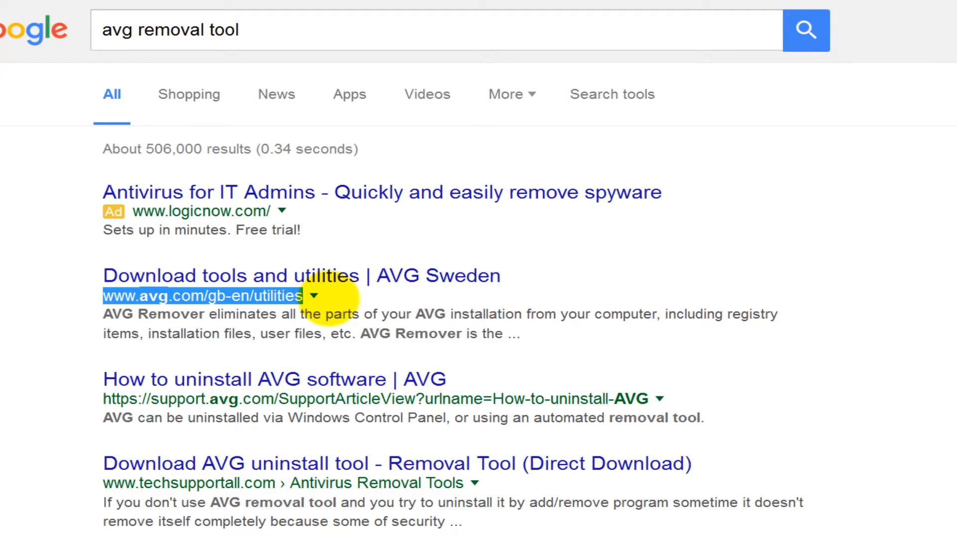
{"action": "mouse_move", "coordinate": [378, 275]}
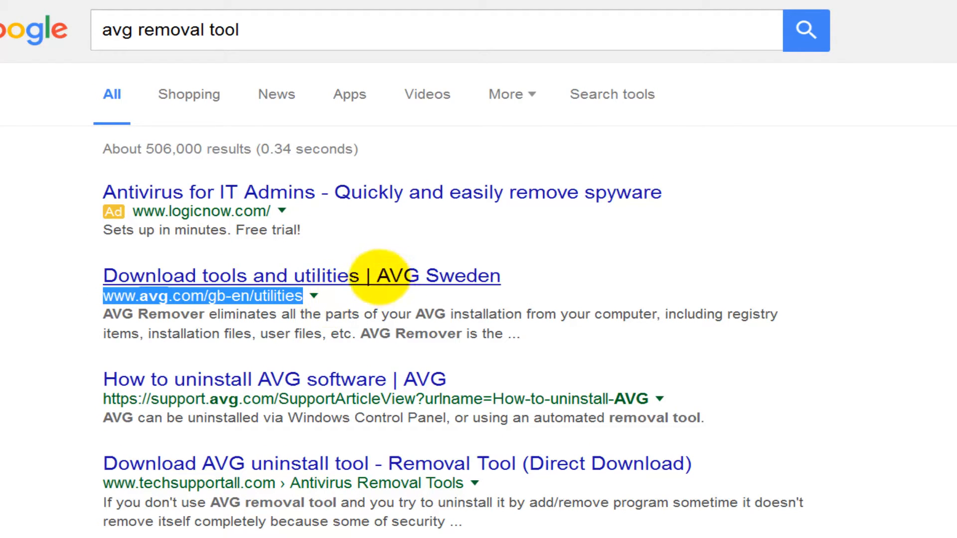
{"action": "mouse_move", "coordinate": [433, 275]}
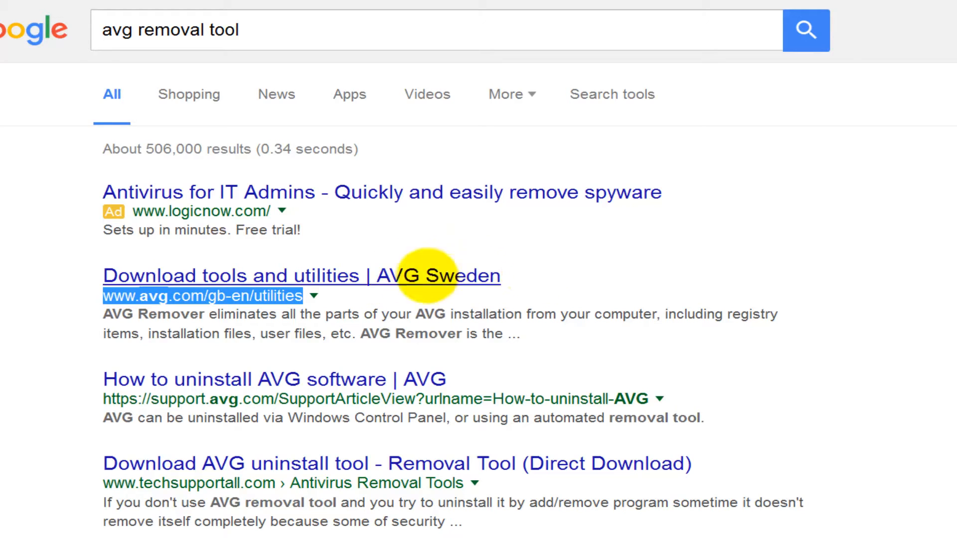
{"action": "mouse_move", "coordinate": [296, 259]}
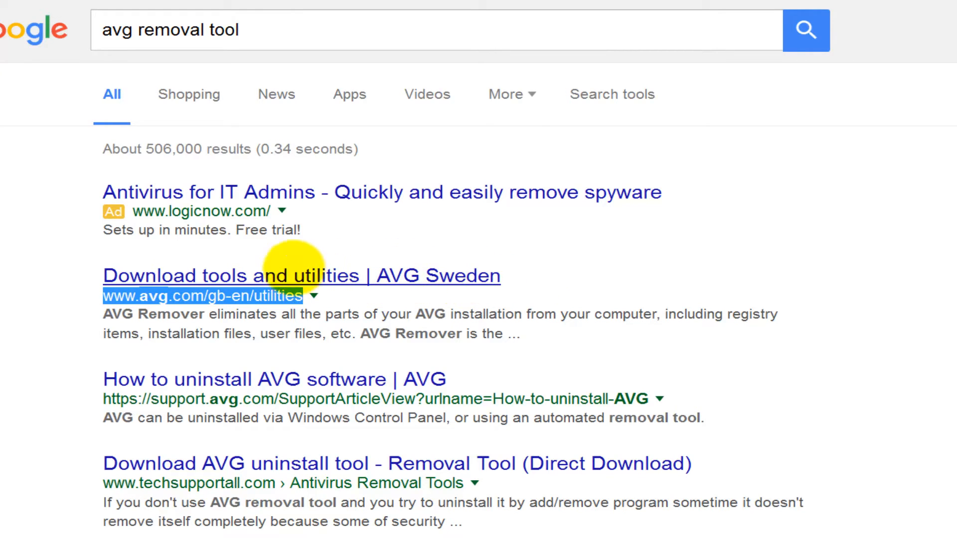
{"action": "mouse_move", "coordinate": [141, 314]}
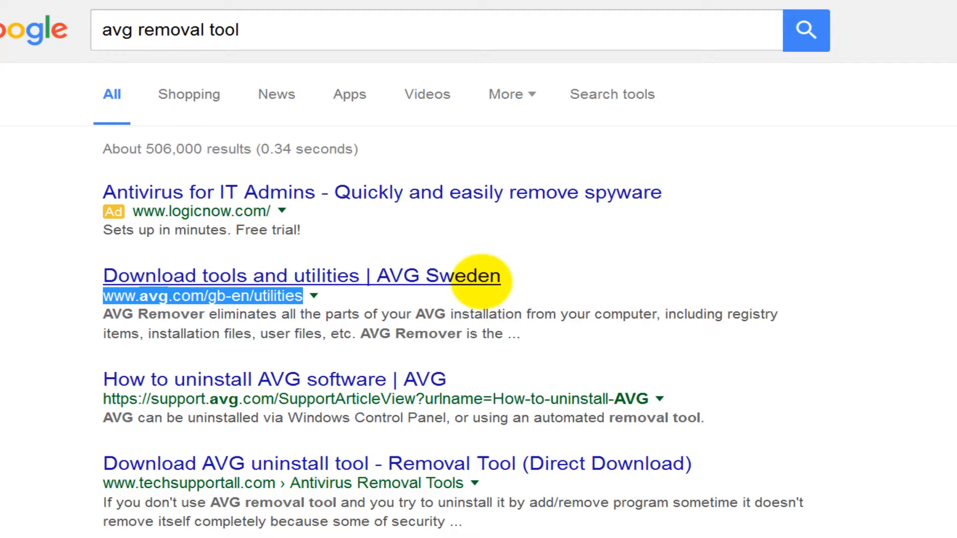
{"action": "mouse_move", "coordinate": [163, 275]}
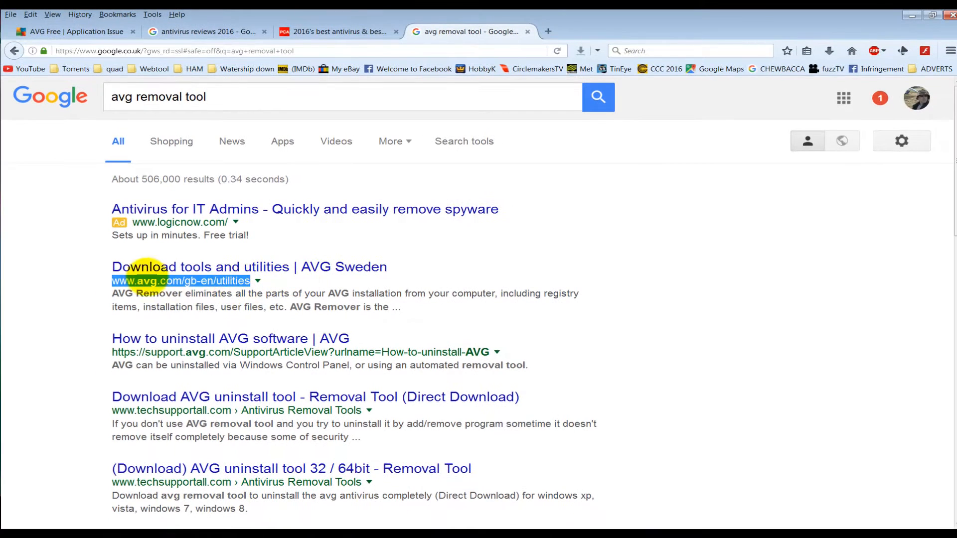
Download AVG_Remover.exe from AVG's utilities page, replace the older saved copy, and launch it
{"action": "left_click", "coordinate": [248, 267]}
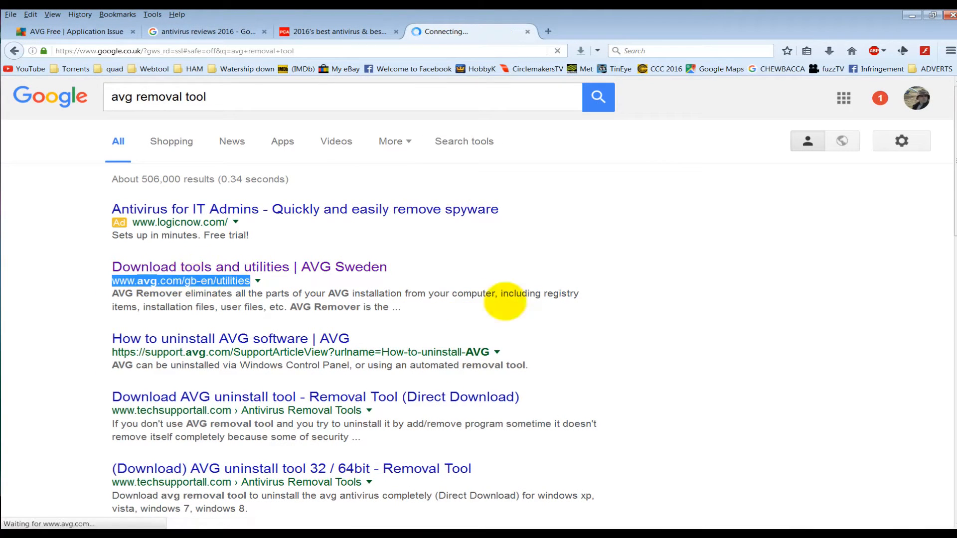
{"action": "left_click", "coordinate": [248, 266]}
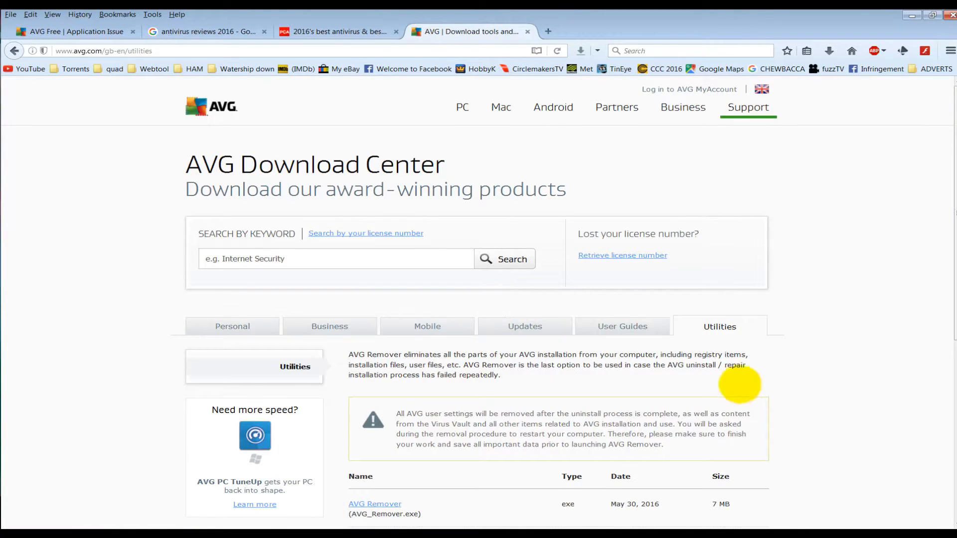
{"action": "scroll", "scroll_direction": "down", "scroll_amount": 3}
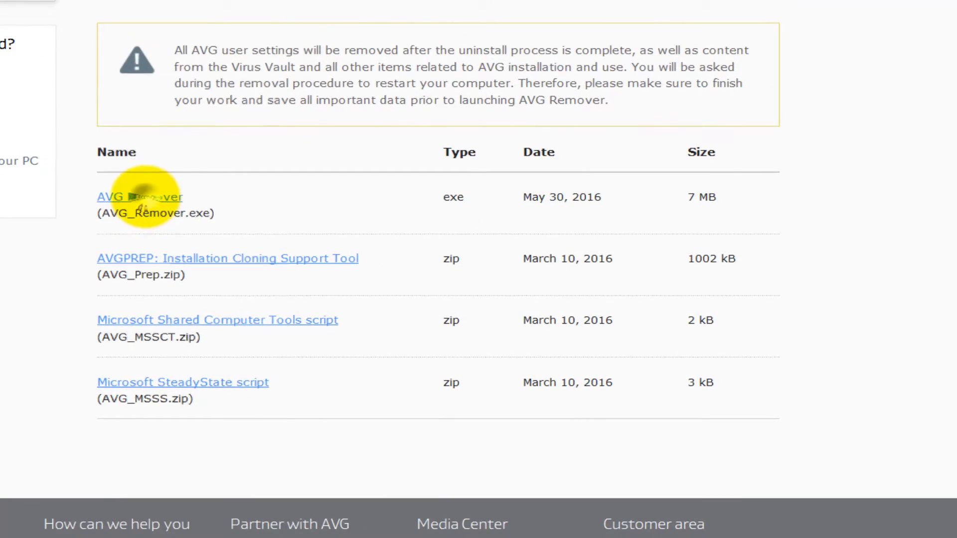
{"action": "left_click", "coordinate": [140, 196]}
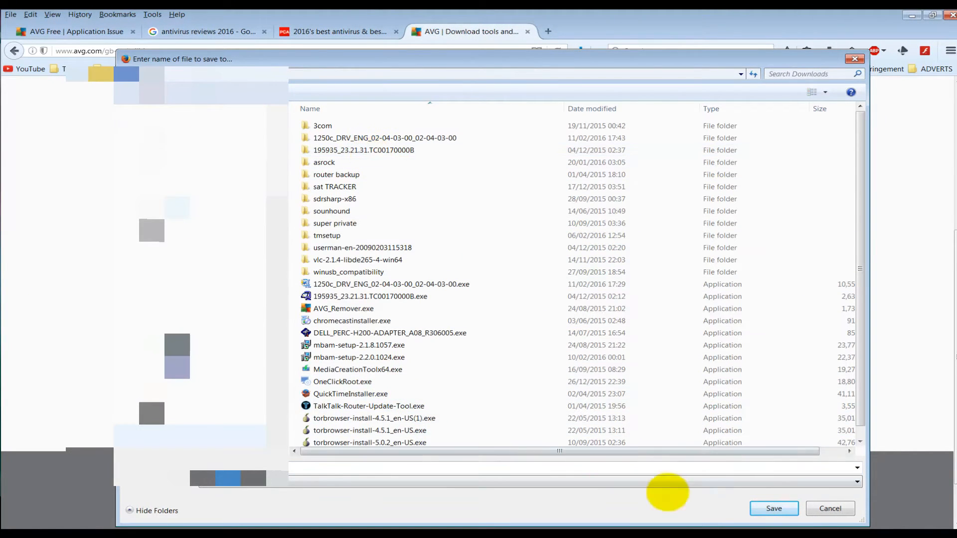
{"action": "left_click", "coordinate": [773, 509]}
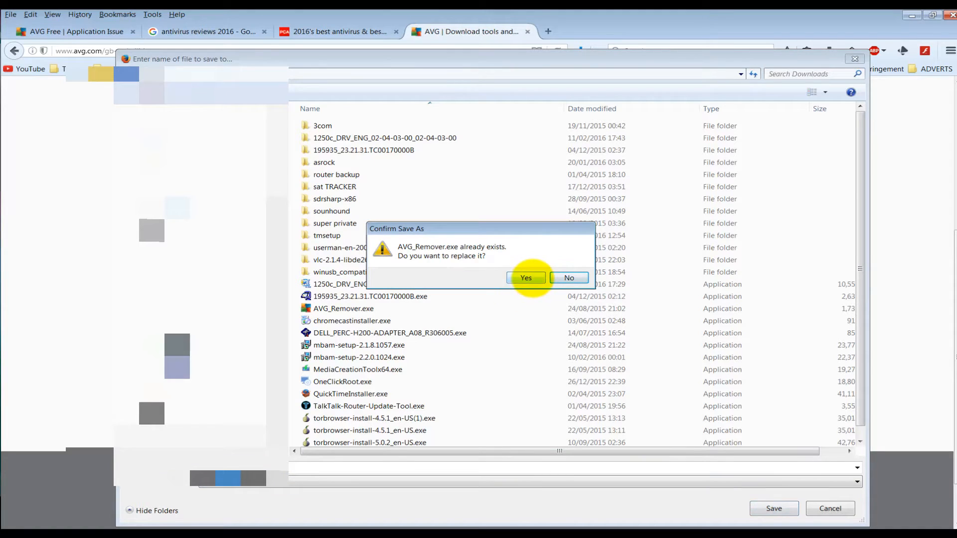
{"action": "left_click", "coordinate": [525, 277]}
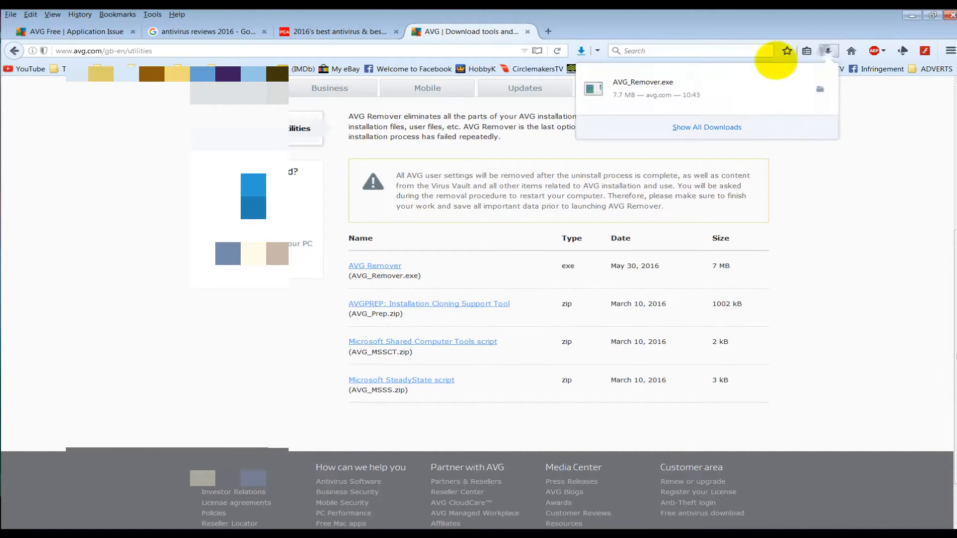
{"action": "left_click", "coordinate": [523, 280]}
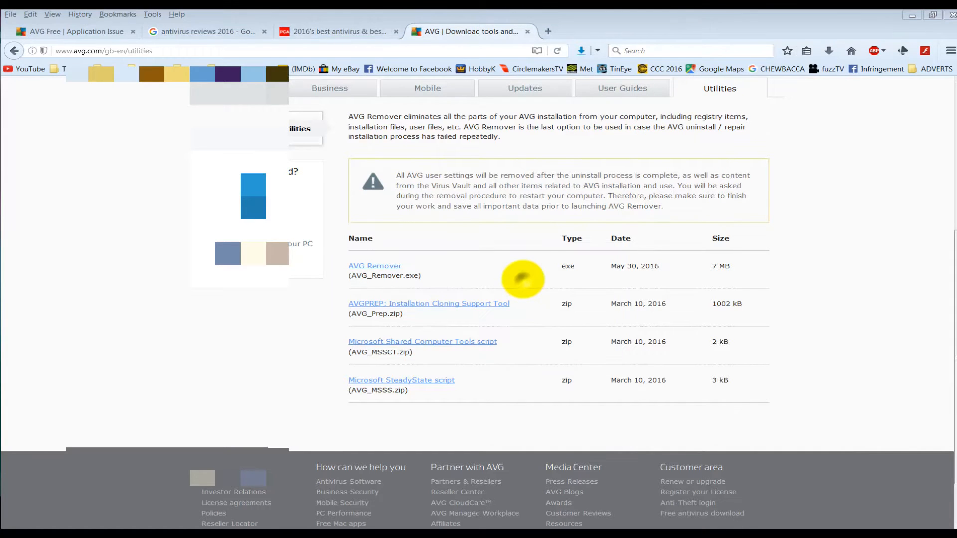
Accept AVG Remover's agreement screen and continue to the removal process
{"action": "left_click", "coordinate": [375, 266]}
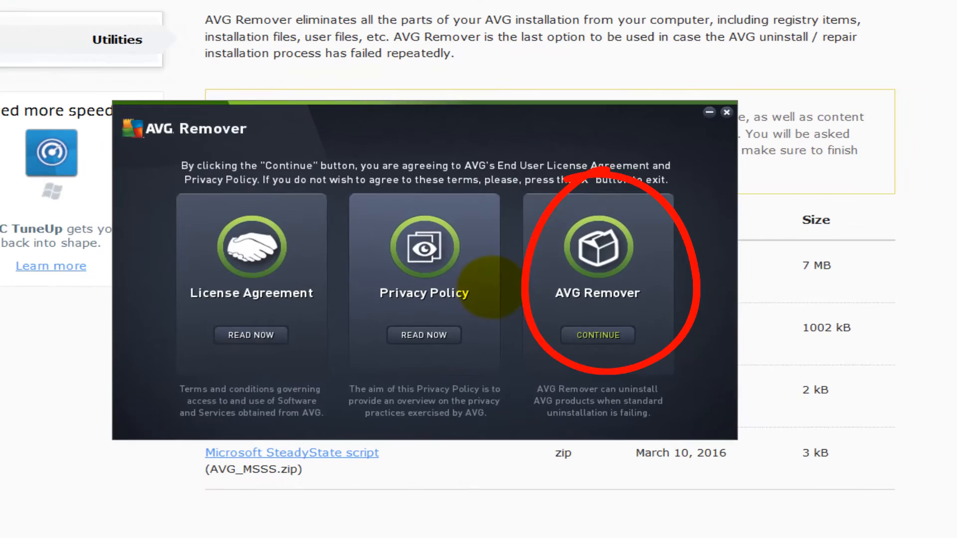
{"action": "left_click", "coordinate": [598, 334]}
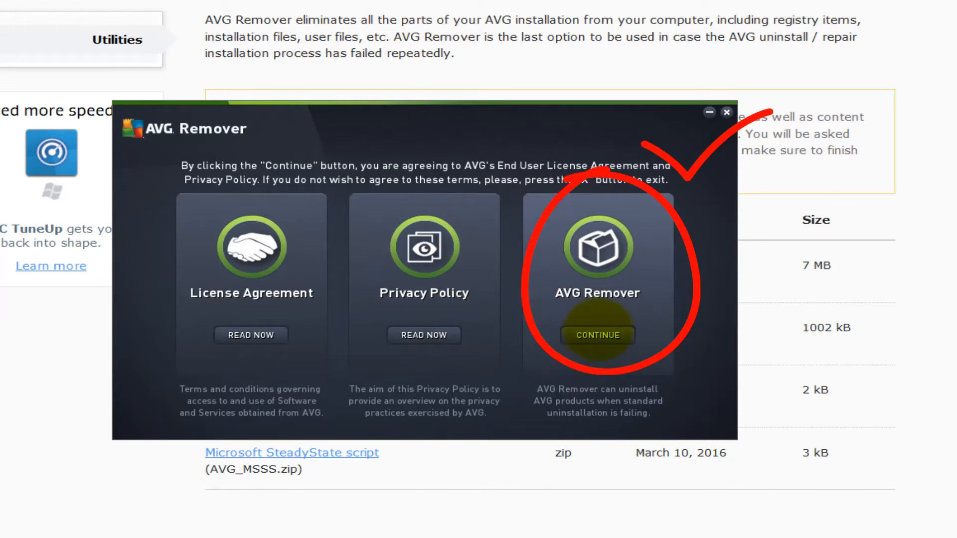
{"action": "left_click", "coordinate": [598, 334]}
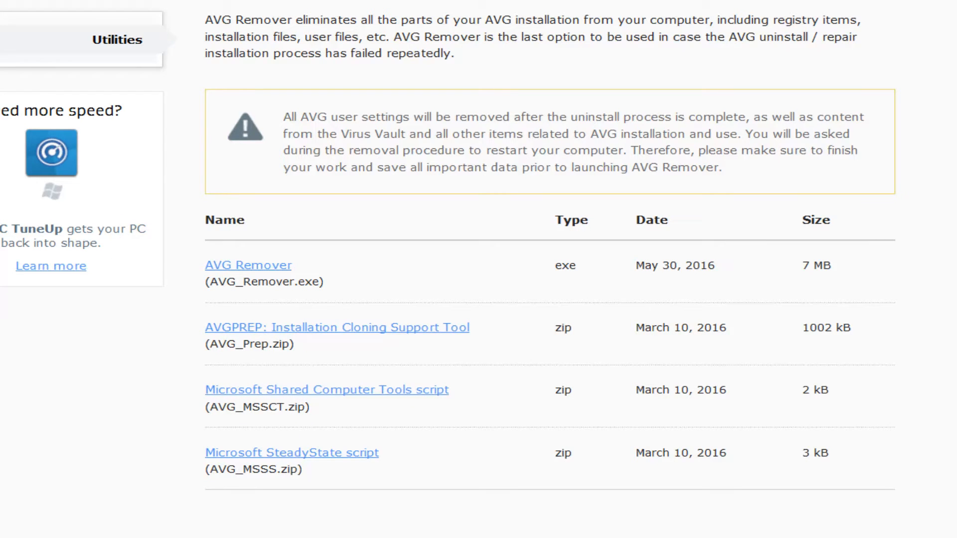
Return to the 'antivirus reviews 2016' results and scroll toward the PC Advisor result
{"action": "left_click", "coordinate": [207, 31]}
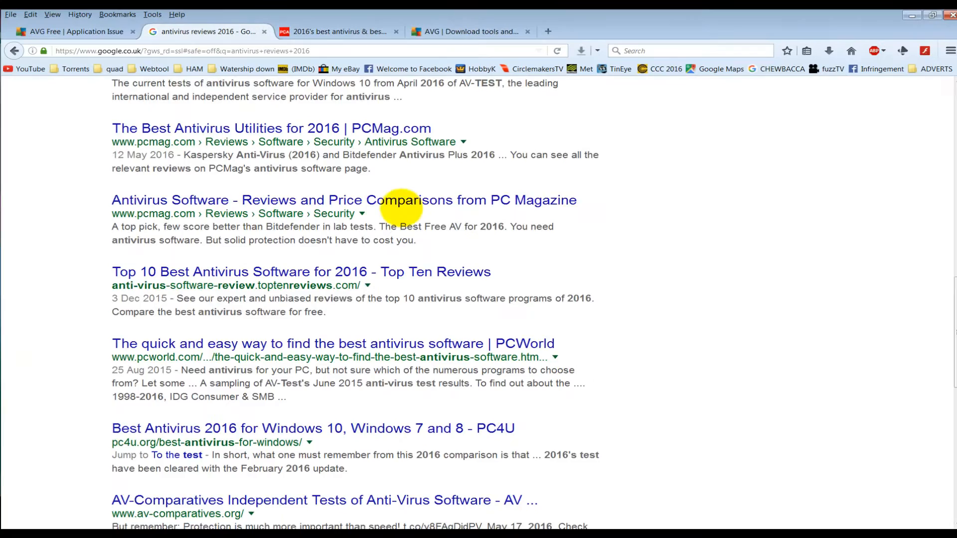
{"action": "scroll", "scroll_direction": "up", "scroll_amount": 3}
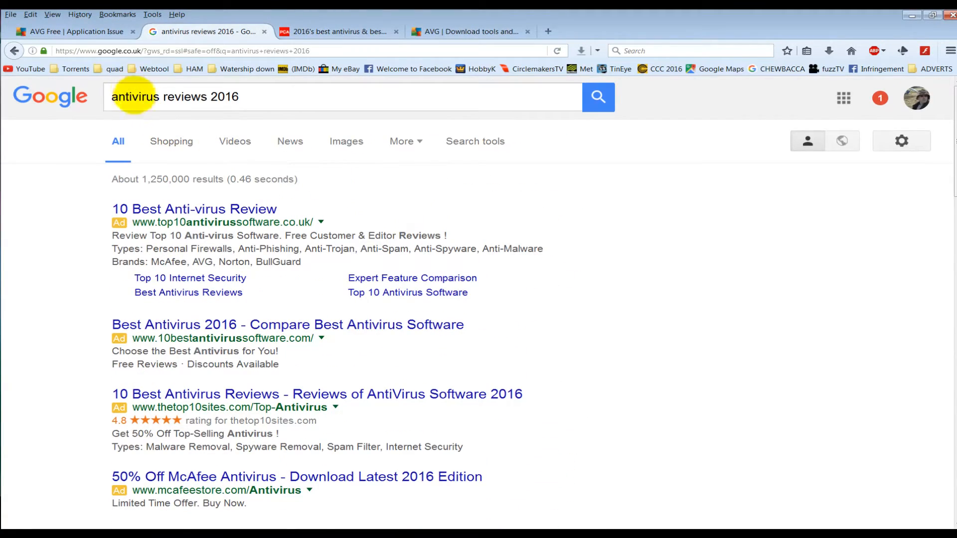
{"action": "mouse_move", "coordinate": [590, 295]}
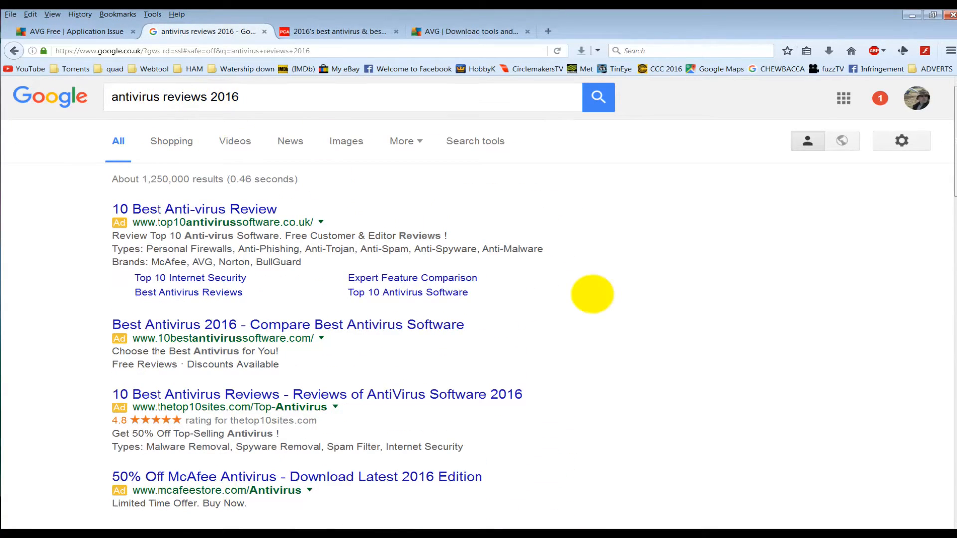
{"action": "scroll", "scroll_direction": "down", "scroll_amount": 3}
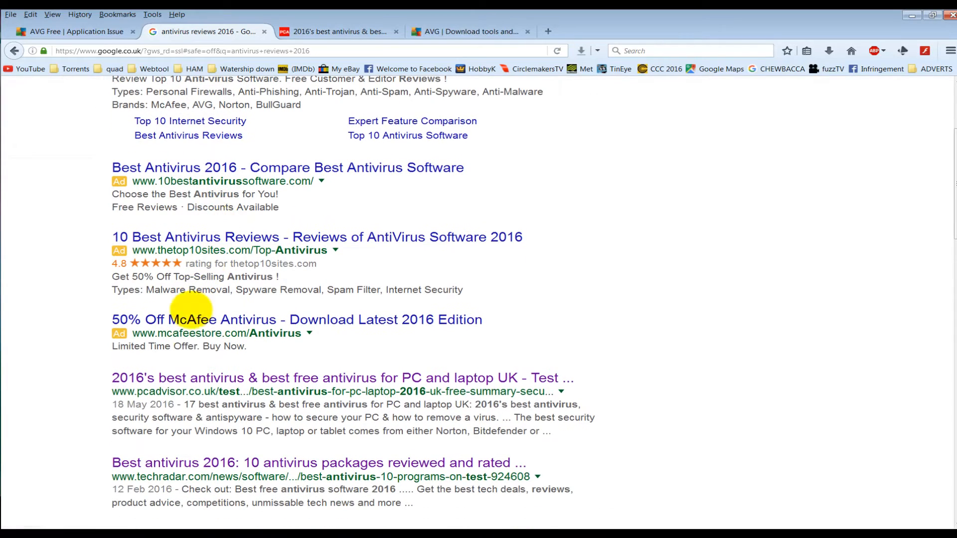
{"action": "mouse_move", "coordinate": [207, 314]}
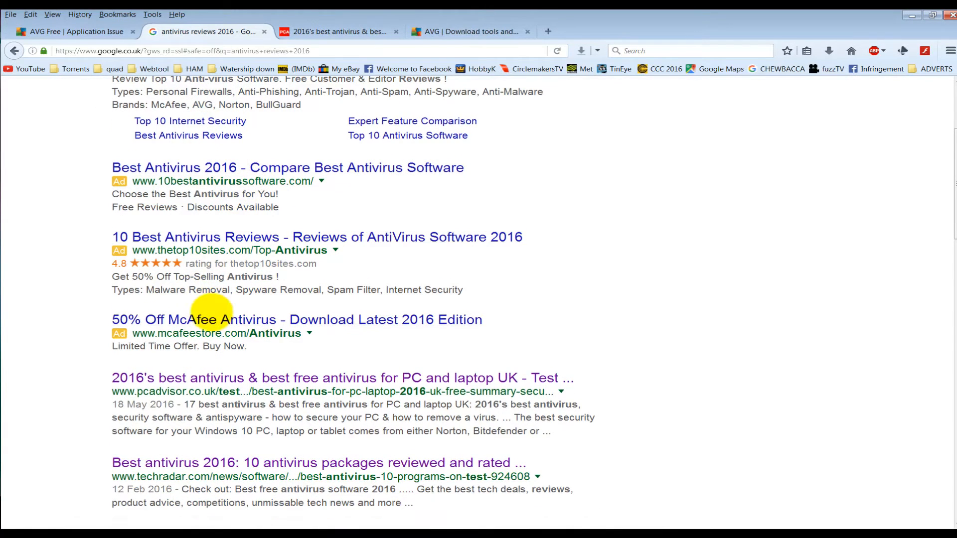
{"action": "scroll", "scroll_direction": "down", "scroll_amount": 3}
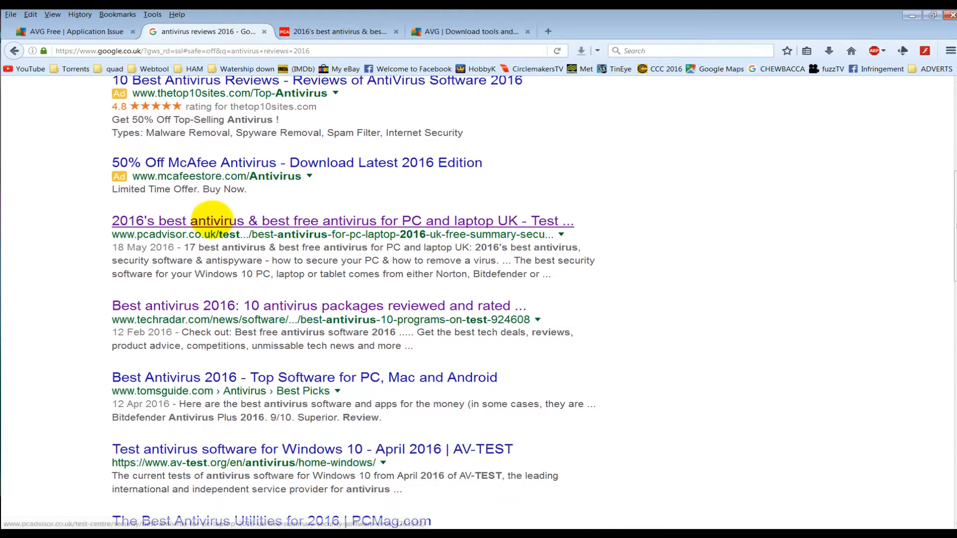
{"action": "mouse_move", "coordinate": [210, 377]}
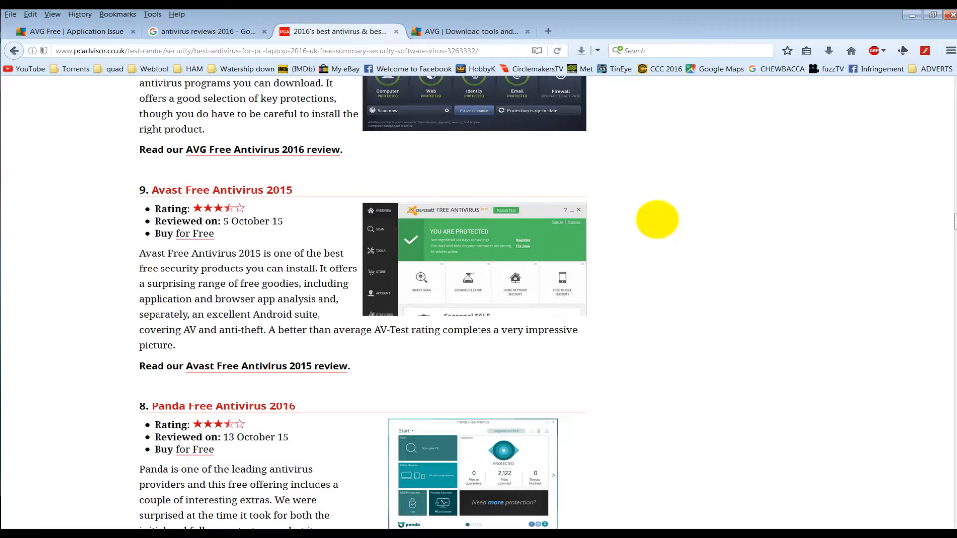
{"action": "scroll", "scroll_direction": "up", "scroll_amount": 3}
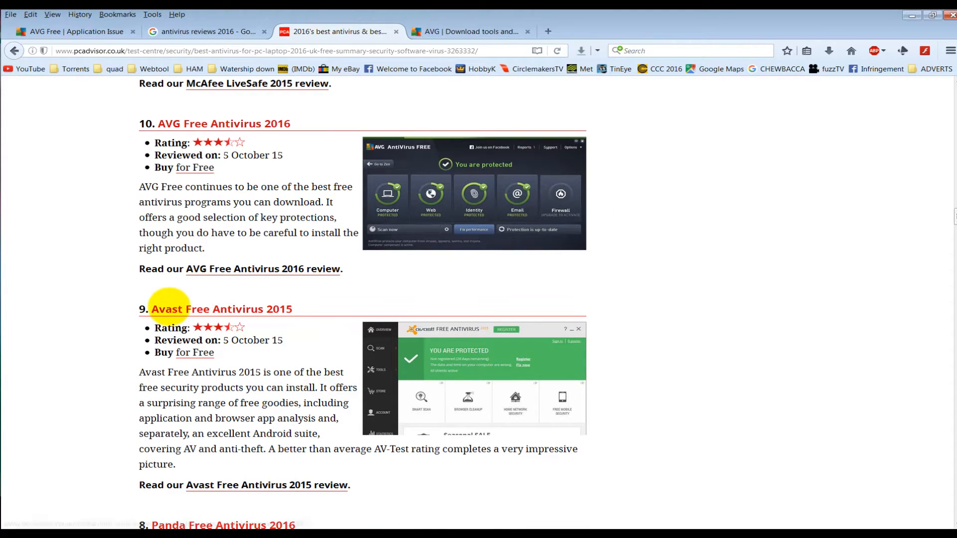
{"action": "mouse_move", "coordinate": [210, 123]}
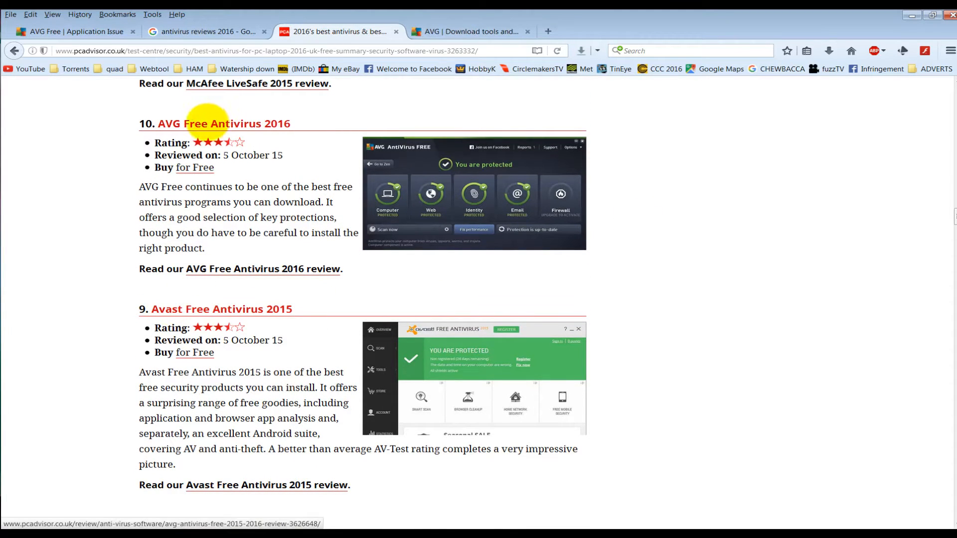
{"action": "mouse_move", "coordinate": [208, 314]}
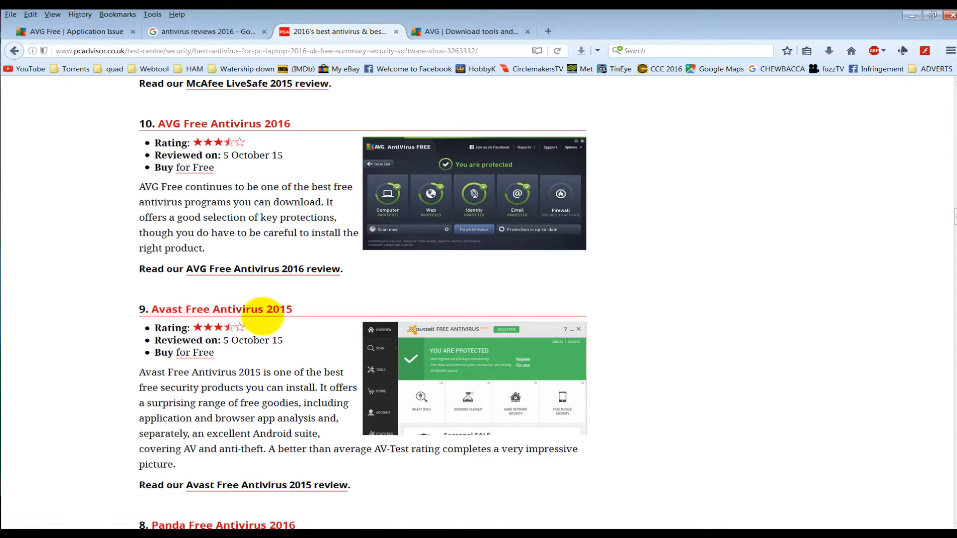
{"action": "scroll", "scroll_direction": "down", "scroll_amount": 3}
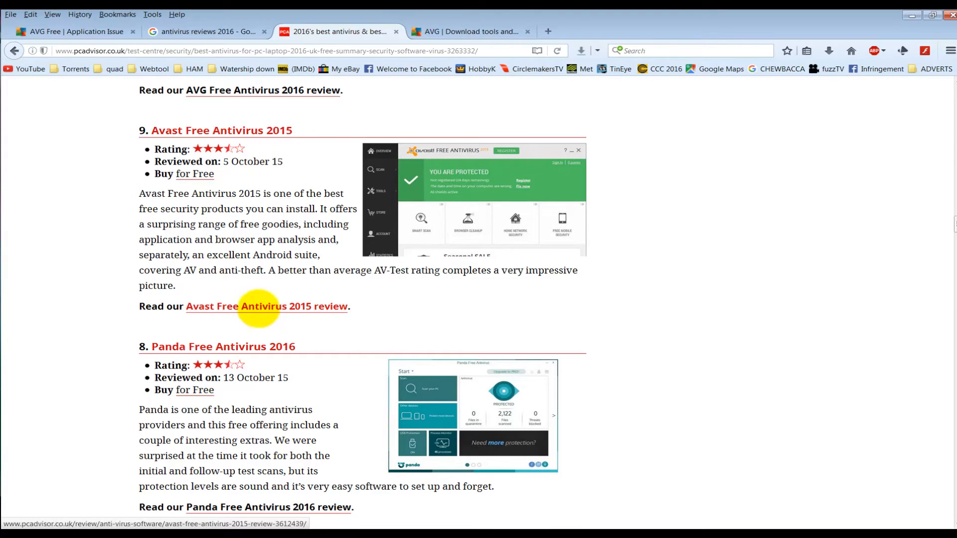
{"action": "mouse_move", "coordinate": [93, 106]}
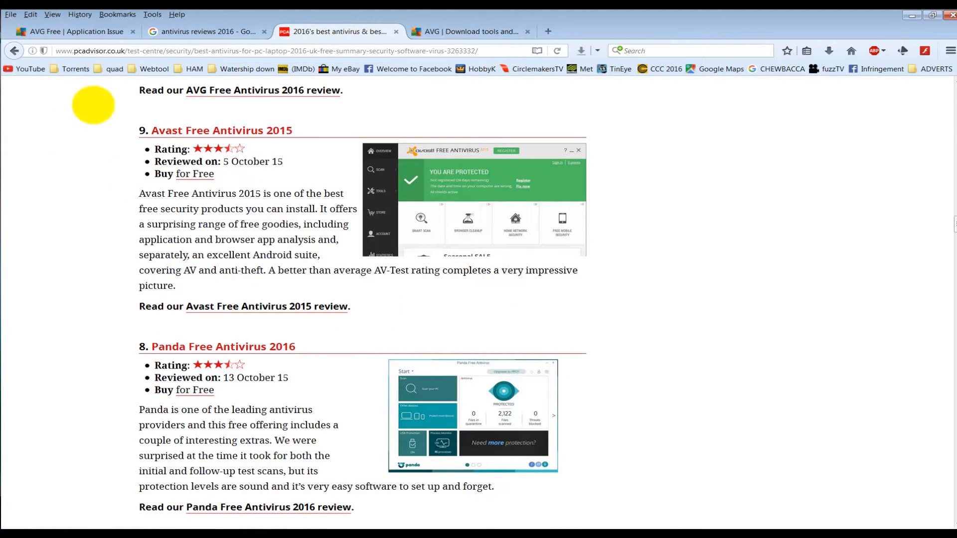
{"action": "mouse_move", "coordinate": [221, 130]}
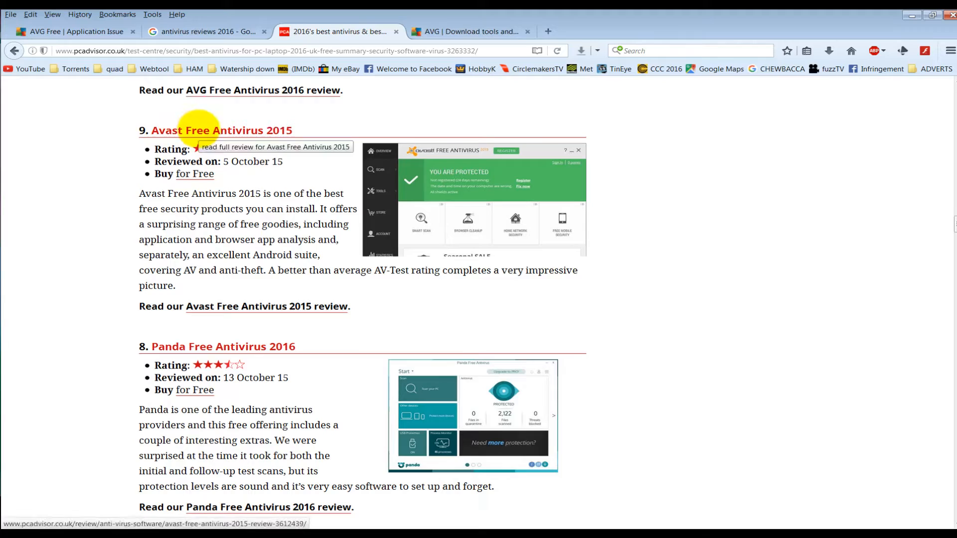
{"action": "mouse_move", "coordinate": [625, 287]}
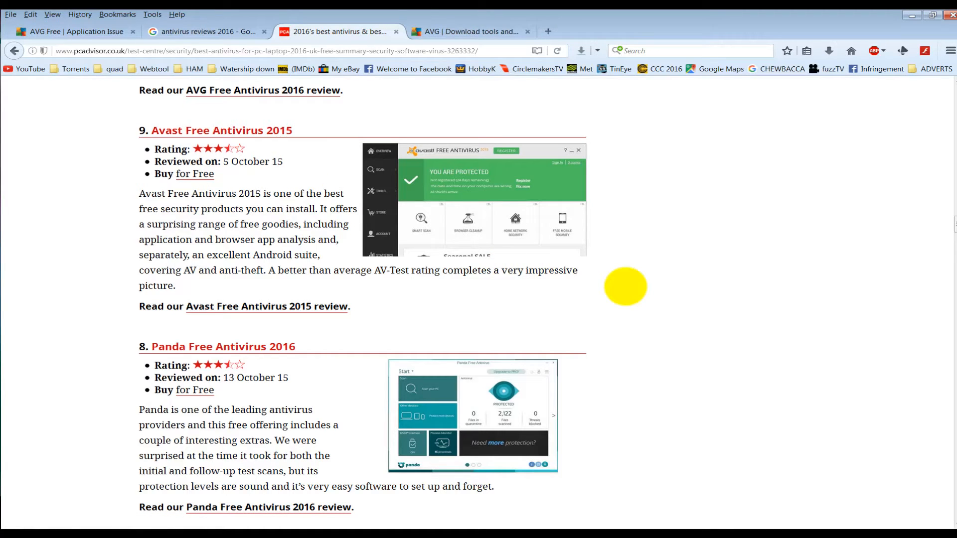
{"action": "mouse_move", "coordinate": [613, 299]}
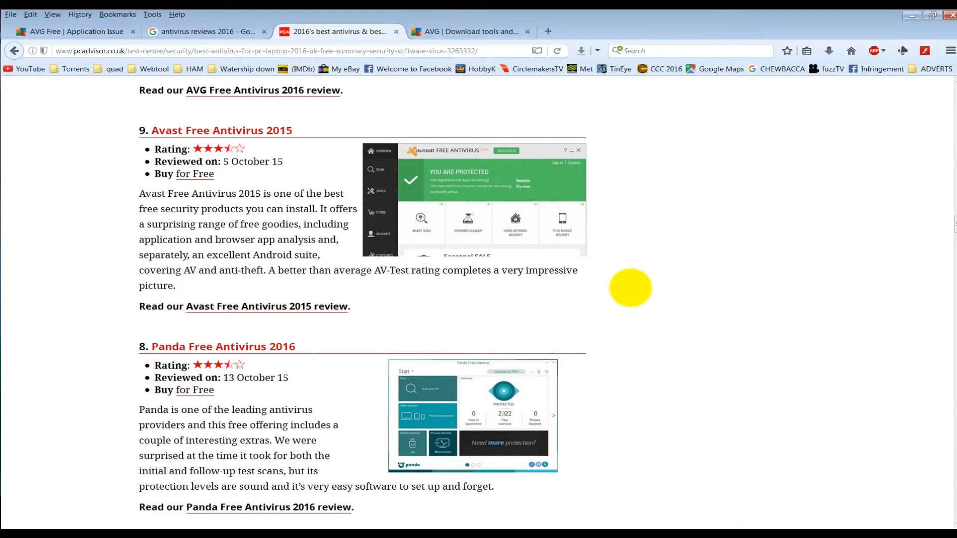
{"action": "mouse_move", "coordinate": [599, 403]}
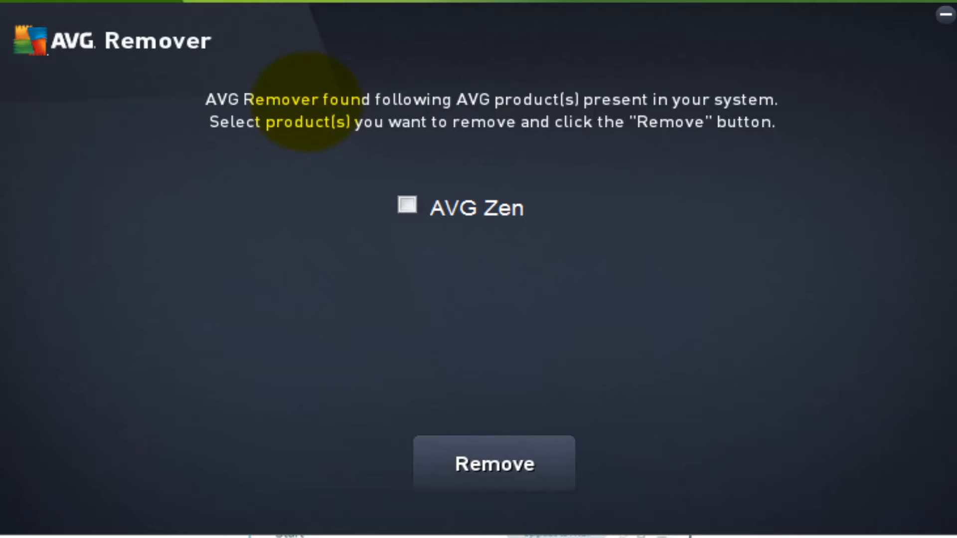
Tick AVG Zen in AVG Remover and start its removal
{"action": "left_click", "coordinate": [408, 205]}
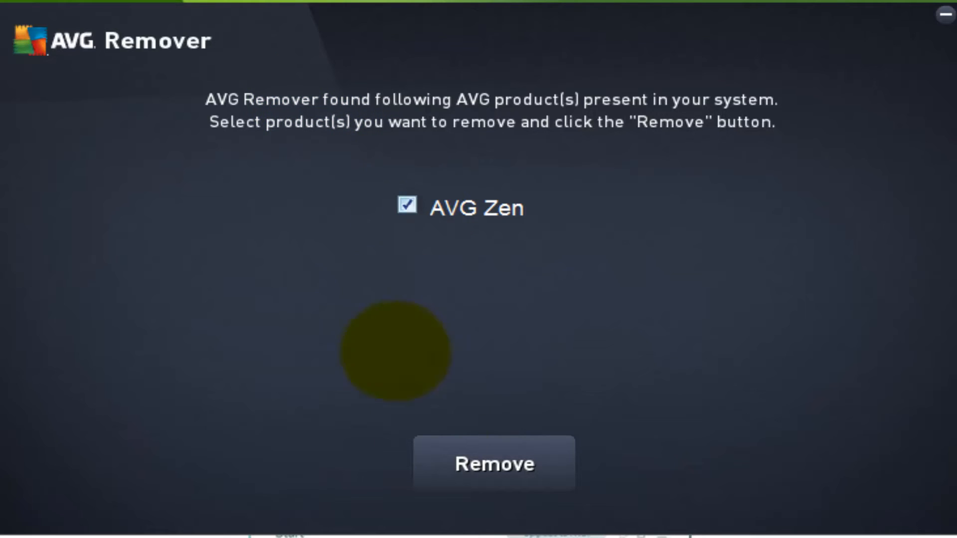
{"action": "left_click", "coordinate": [493, 463]}
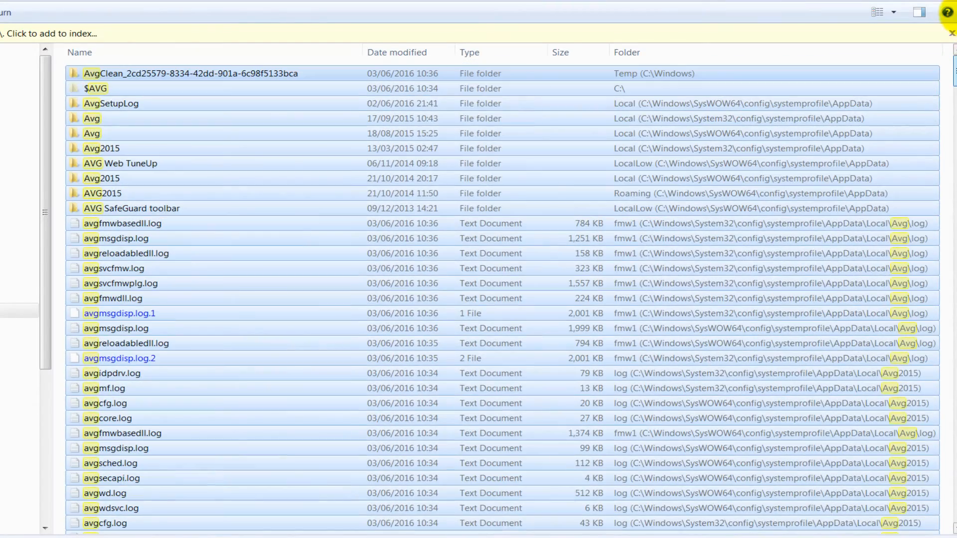
{"action": "left_click", "coordinate": [126, 253]}
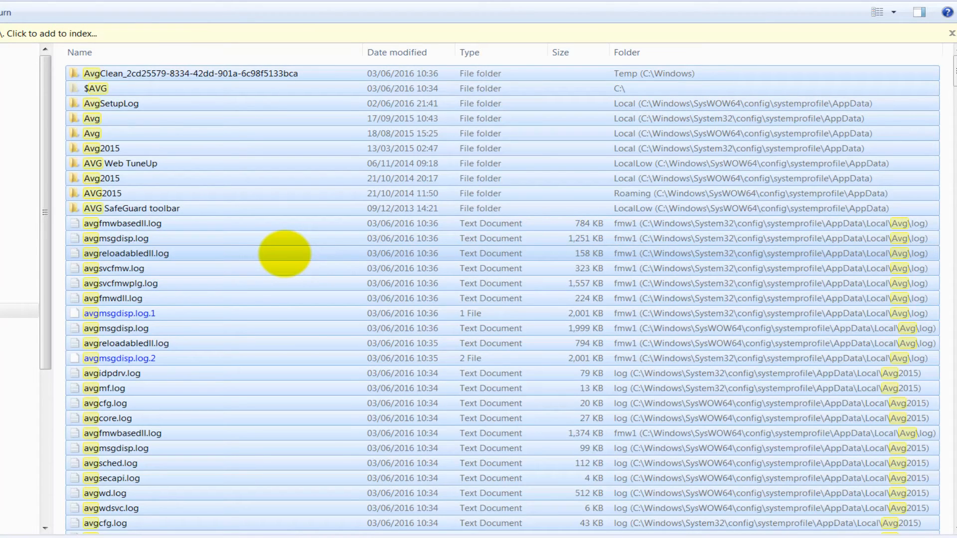
{"action": "left_click", "coordinate": [121, 283]}
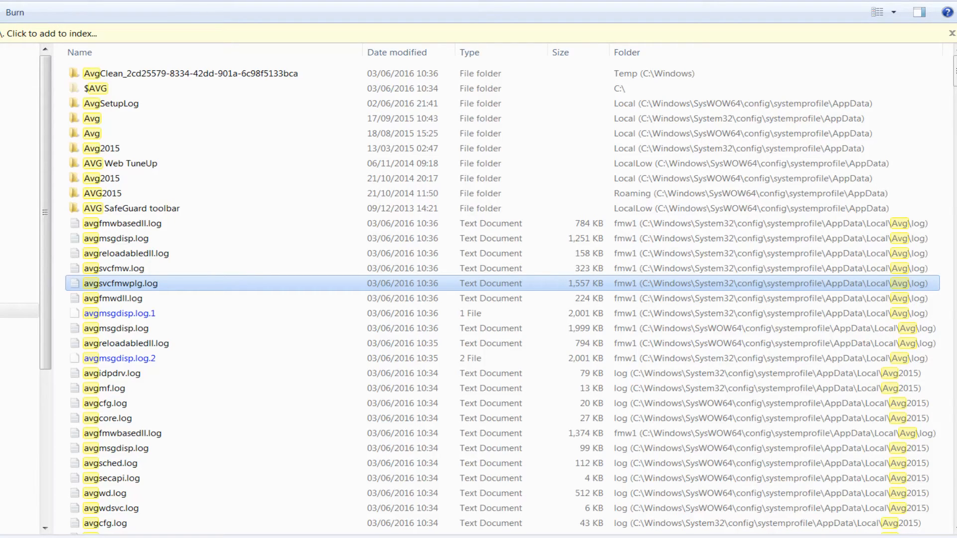
{"action": "left_click", "coordinate": [126, 343]}
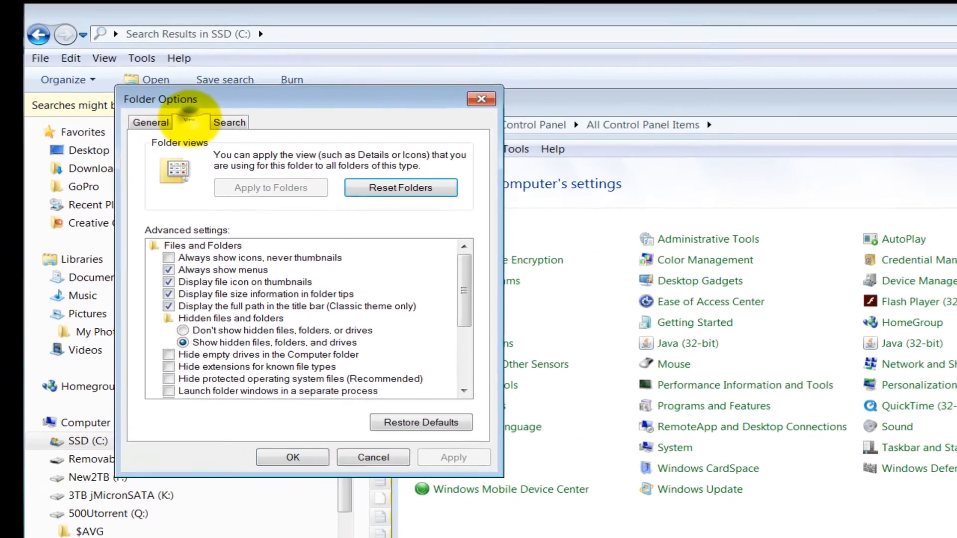
{"action": "left_click", "coordinate": [189, 121]}
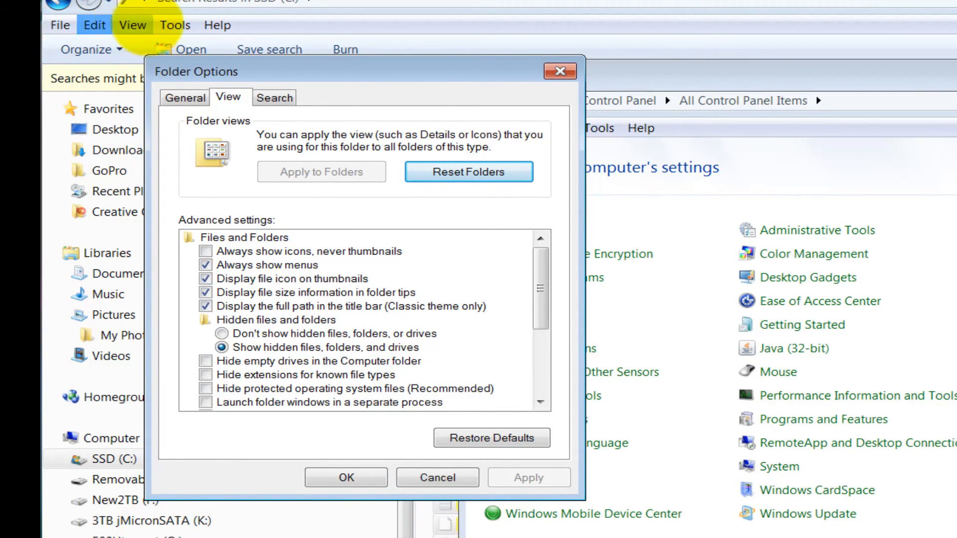
{"action": "mouse_move", "coordinate": [437, 478]}
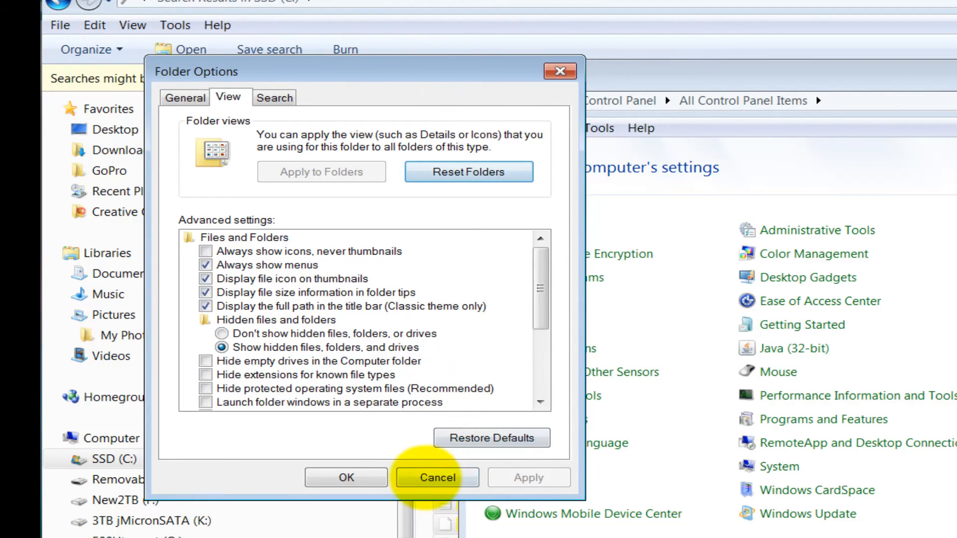
{"action": "left_click", "coordinate": [437, 477]}
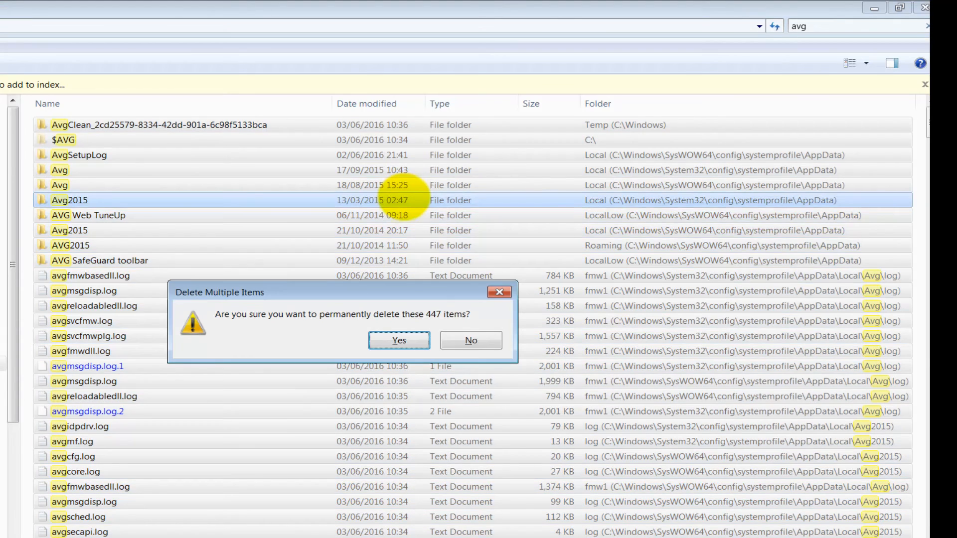
Confirm permanently deleting the 447 AVG search results
{"action": "left_click", "coordinate": [399, 341]}
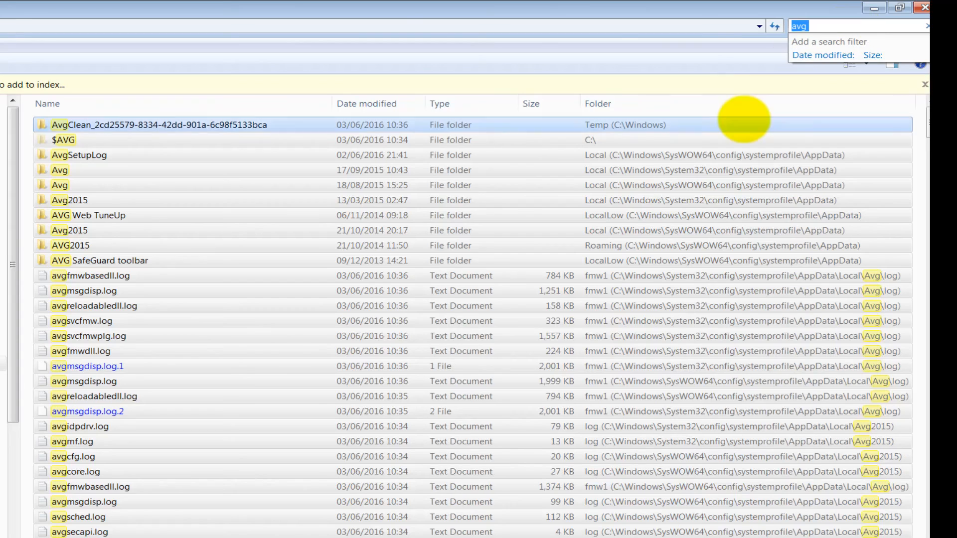
Use Unlocker's Delete action on avgfmwdll.log, scheduling deletion for the next reboot
{"action": "left_click", "coordinate": [81, 350]}
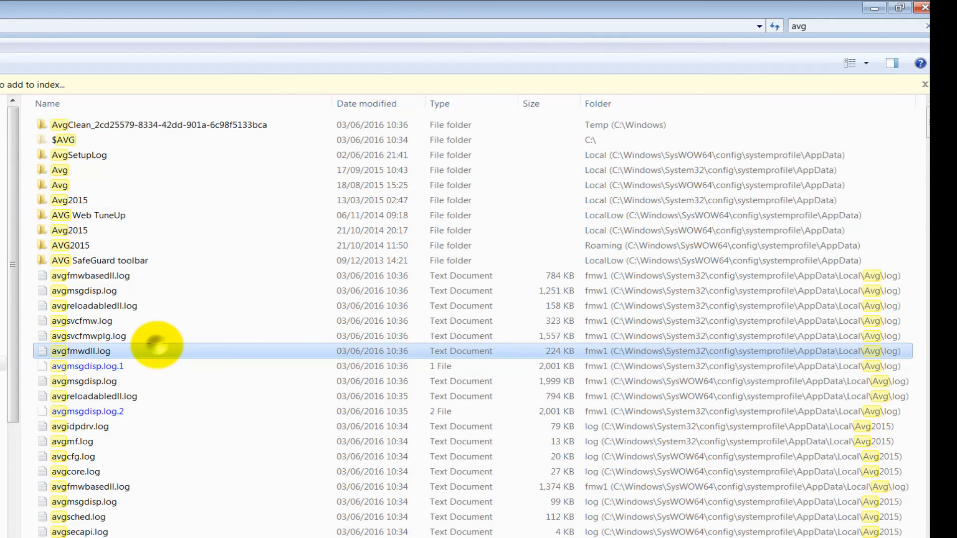
{"action": "right_click", "coordinate": [80, 351]}
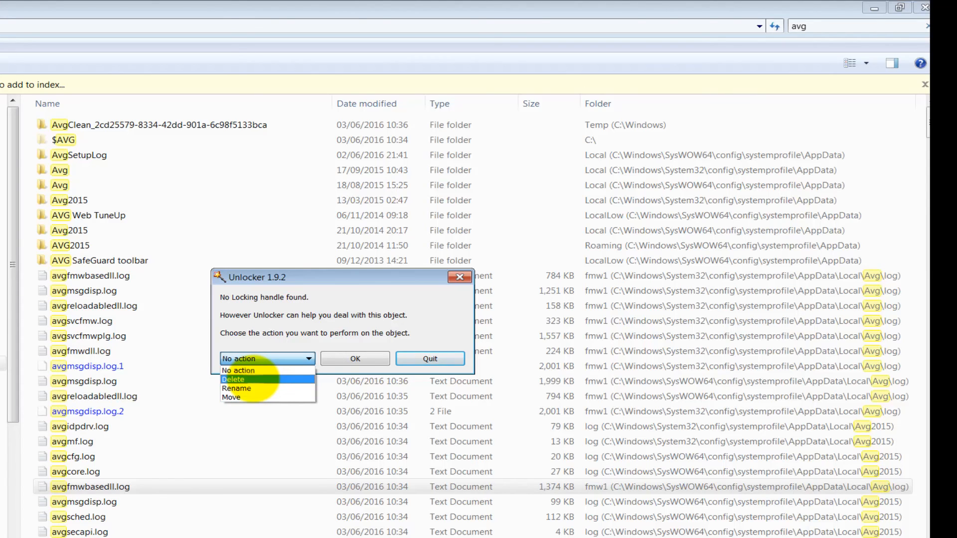
{"action": "left_click", "coordinate": [233, 379]}
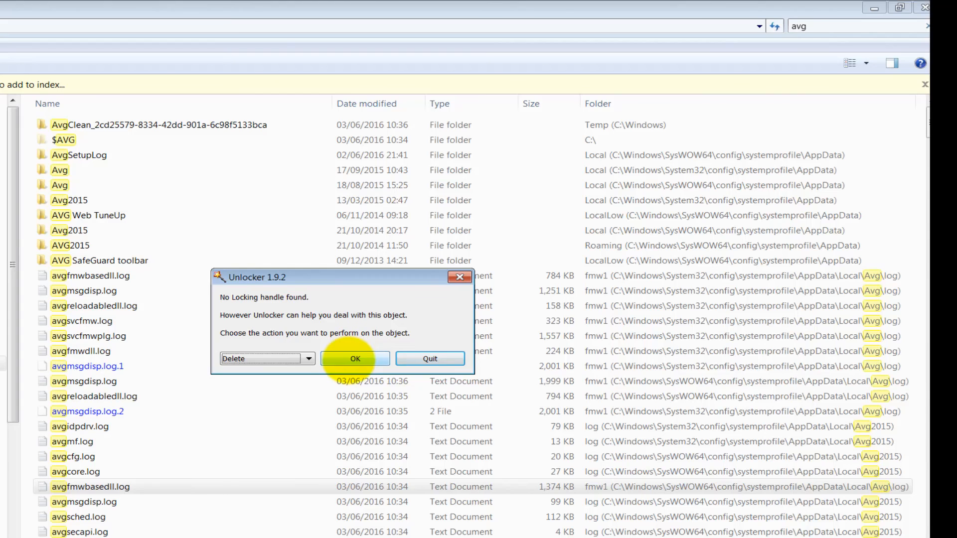
{"action": "left_click", "coordinate": [354, 358]}
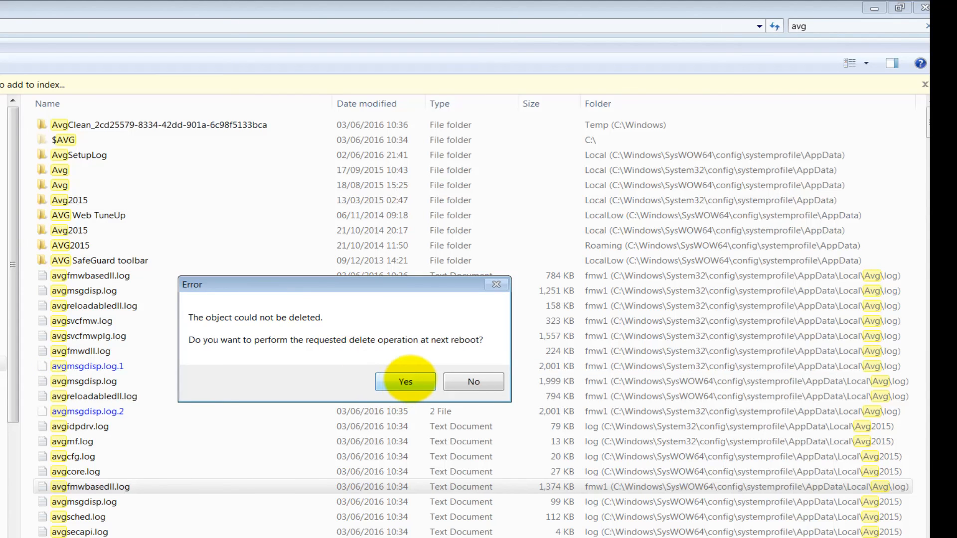
{"action": "left_click", "coordinate": [405, 381]}
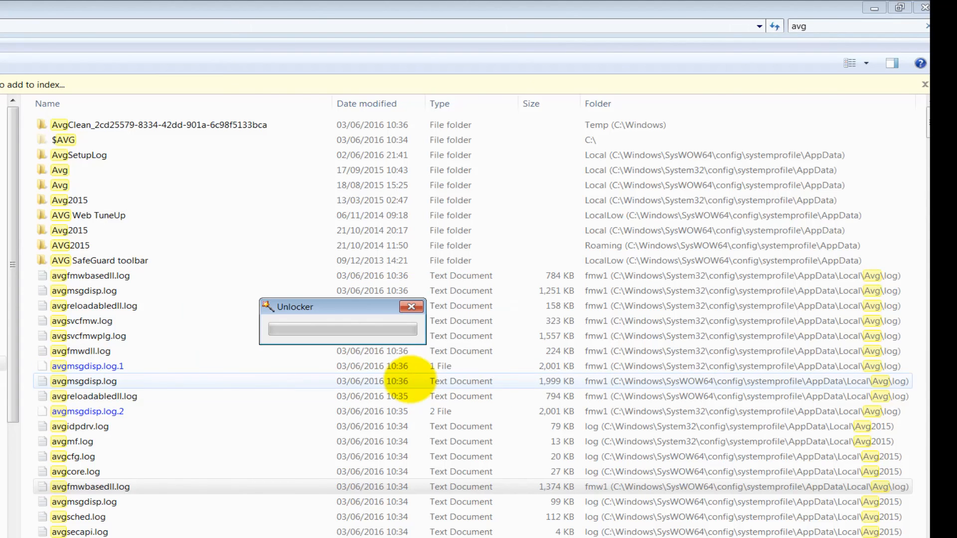